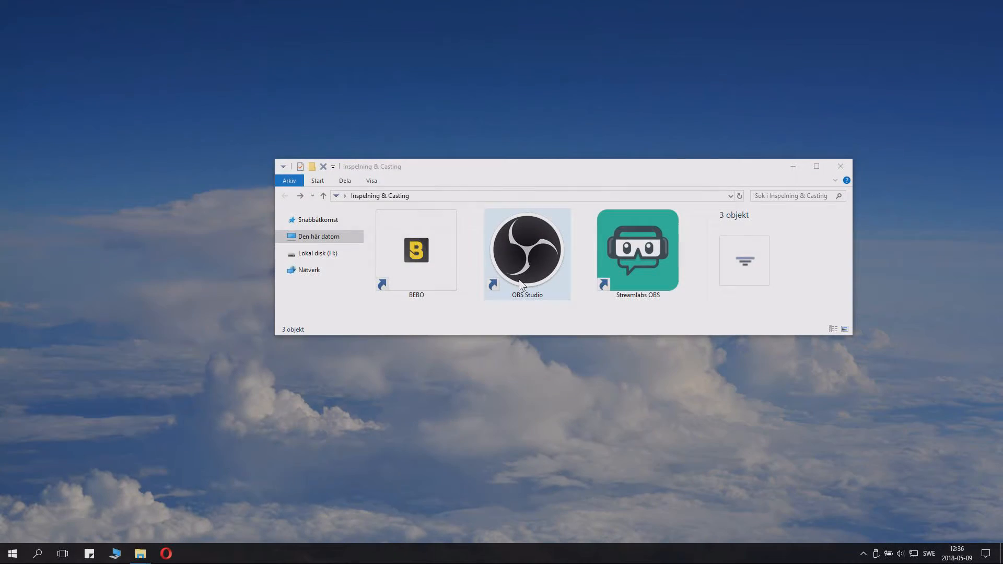
# Bring up the Properties (Egenskaper) dialog for the OBS Studio shortcut.
pyautogui.rightClick(527, 250)
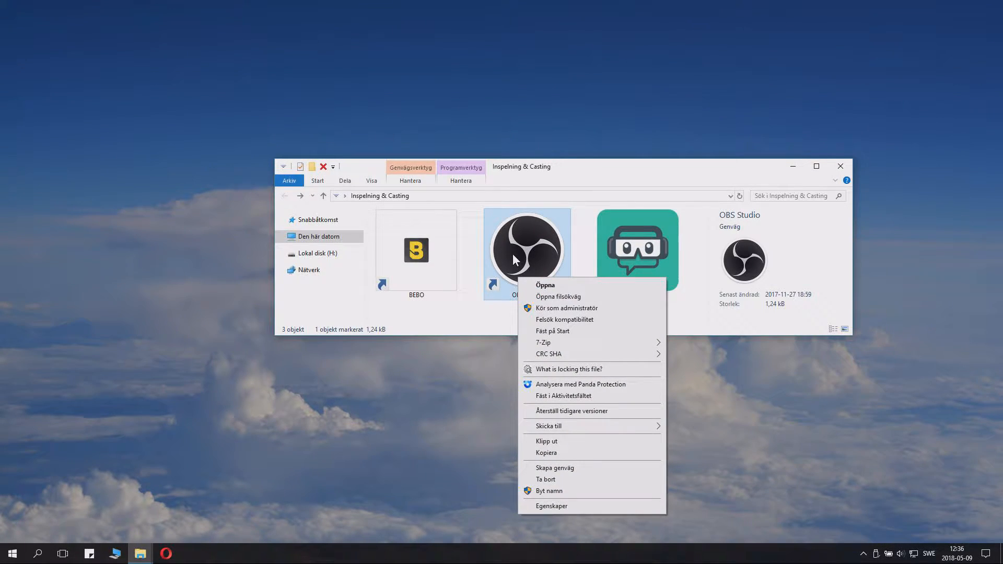
pyautogui.moveTo(551, 506)
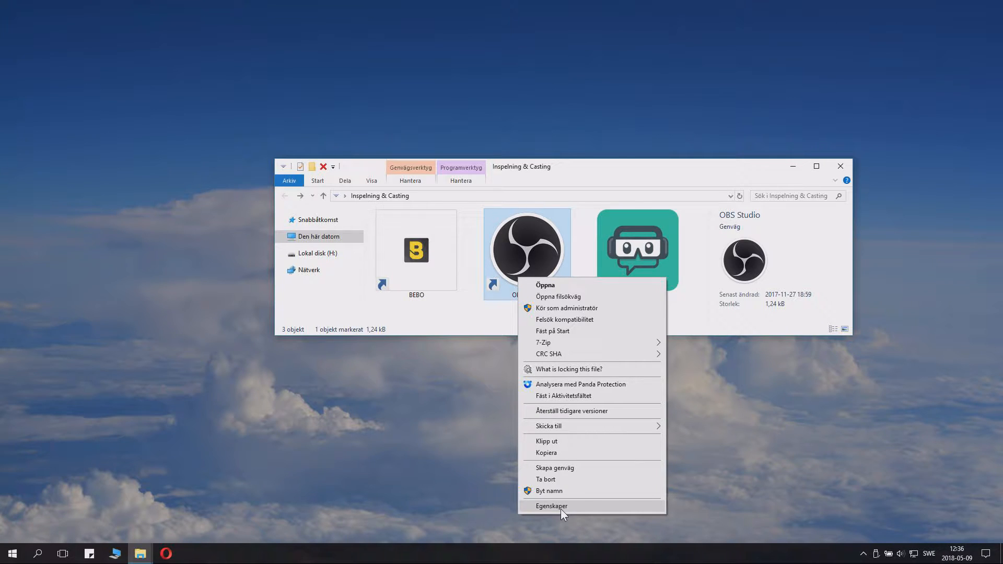
pyautogui.click(552, 506)
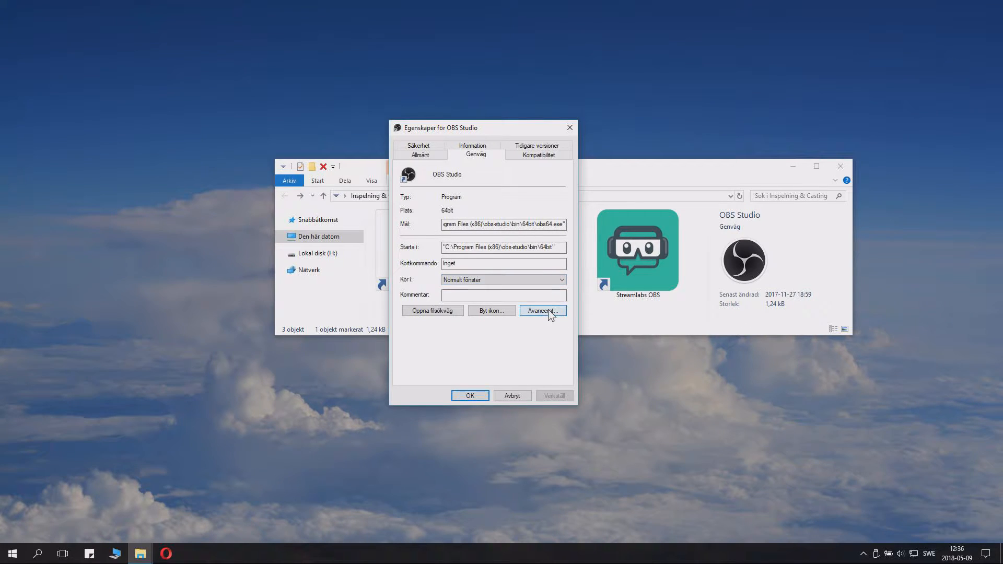
# Enable Kör som administratör under Avancerat and save it, granting administrator permission via Fortsätt.
pyautogui.click(543, 310)
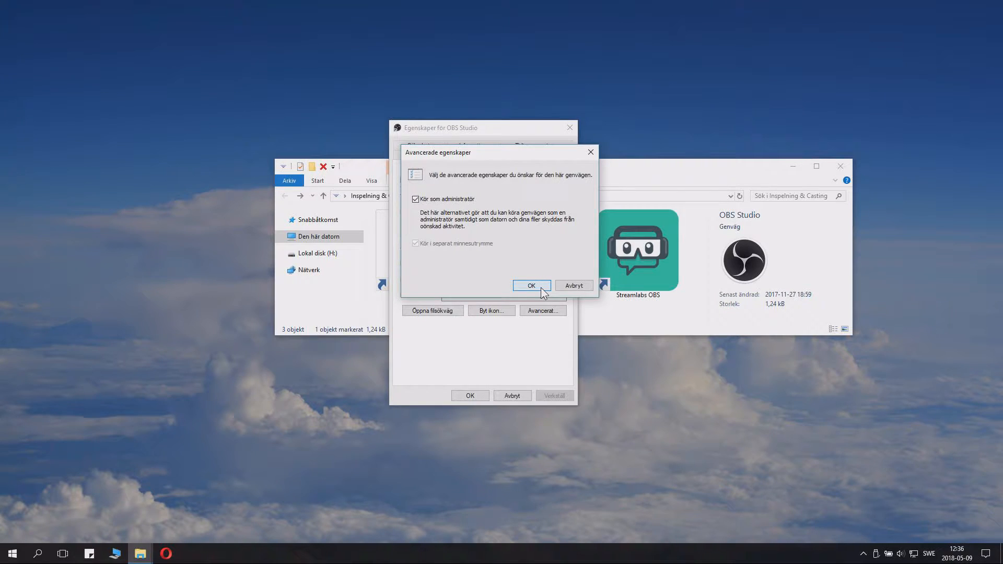
pyautogui.click(531, 285)
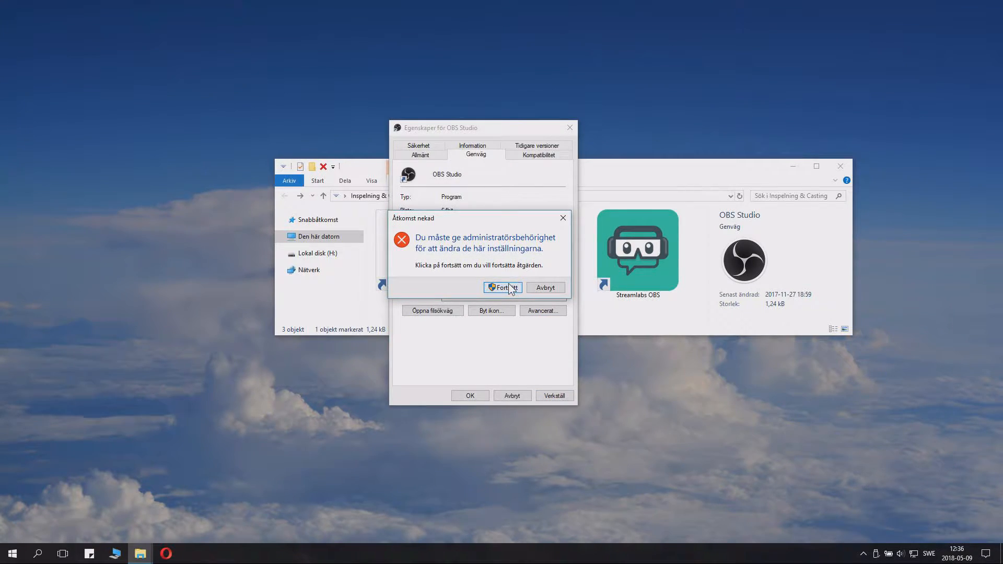
pyautogui.click(502, 288)
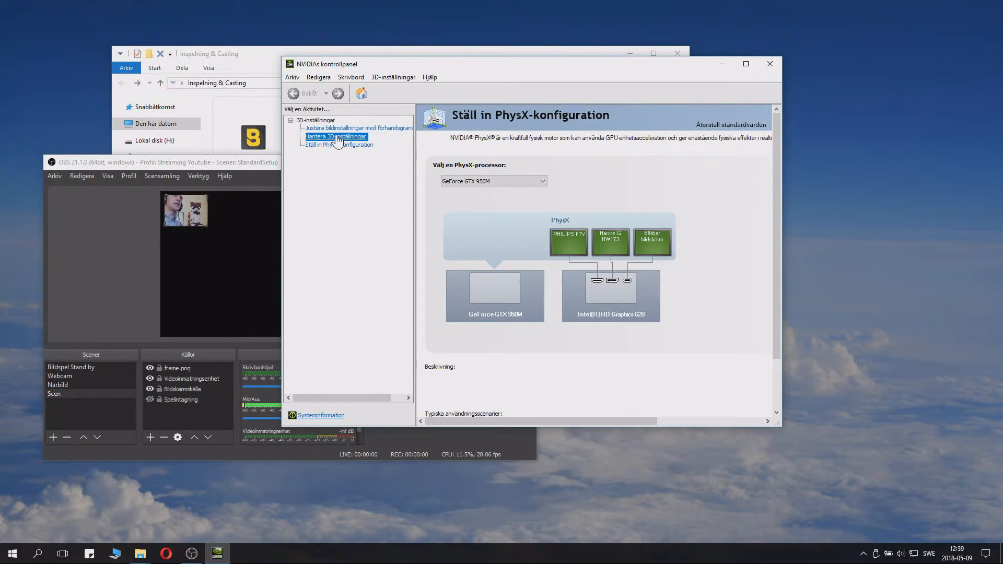
# Under Hantera 3D-inställningar, Programinställningar, assign Integrerad grafik to Open Broadcaster Software so OBS previews the desktop.
pyautogui.click(335, 136)
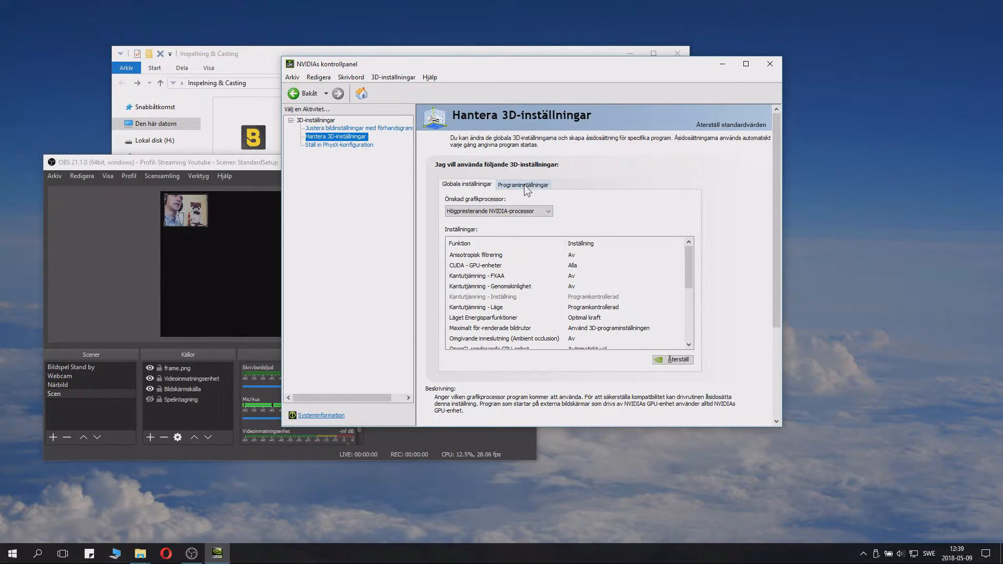
pyautogui.click(522, 184)
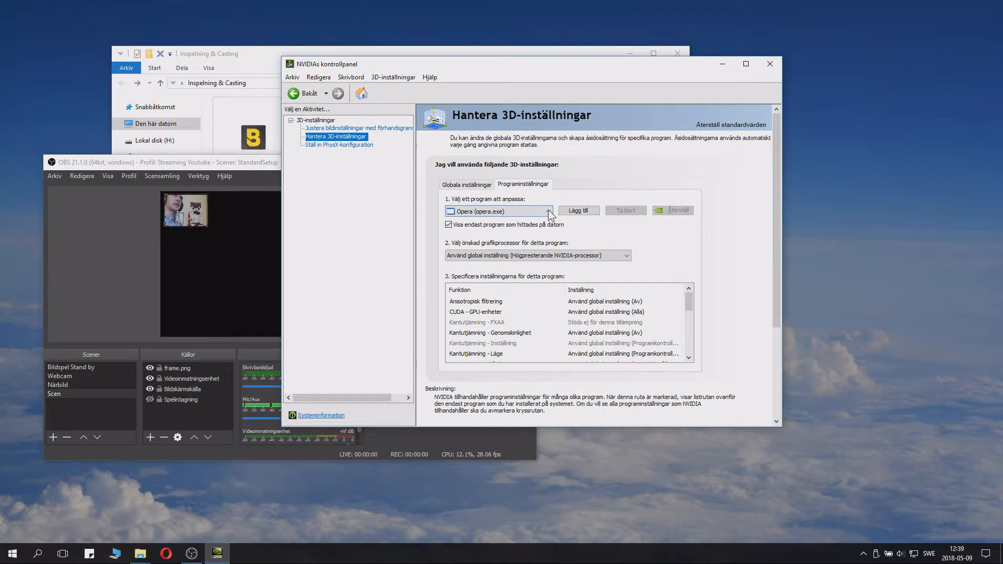
pyautogui.click(548, 211)
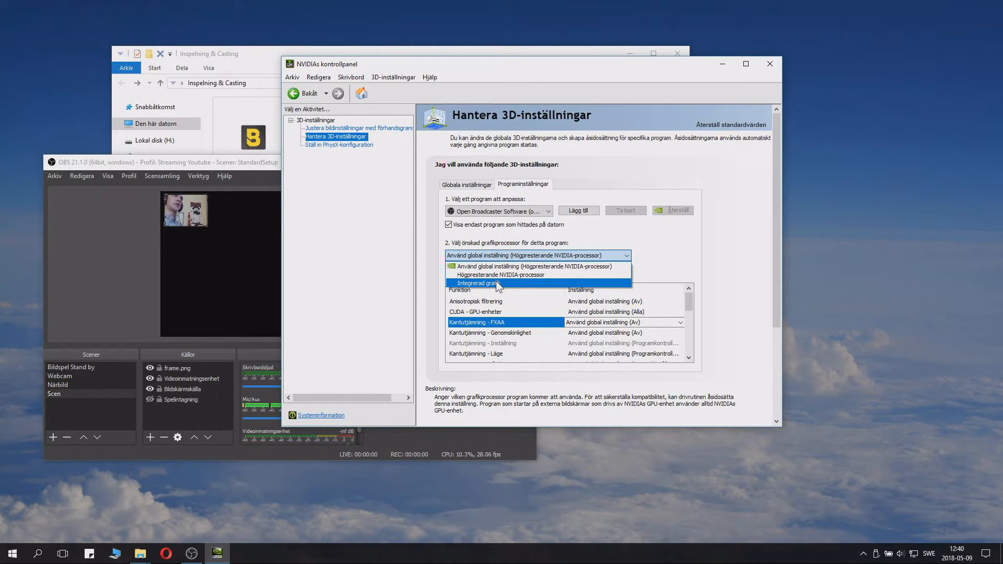
pyautogui.click(479, 283)
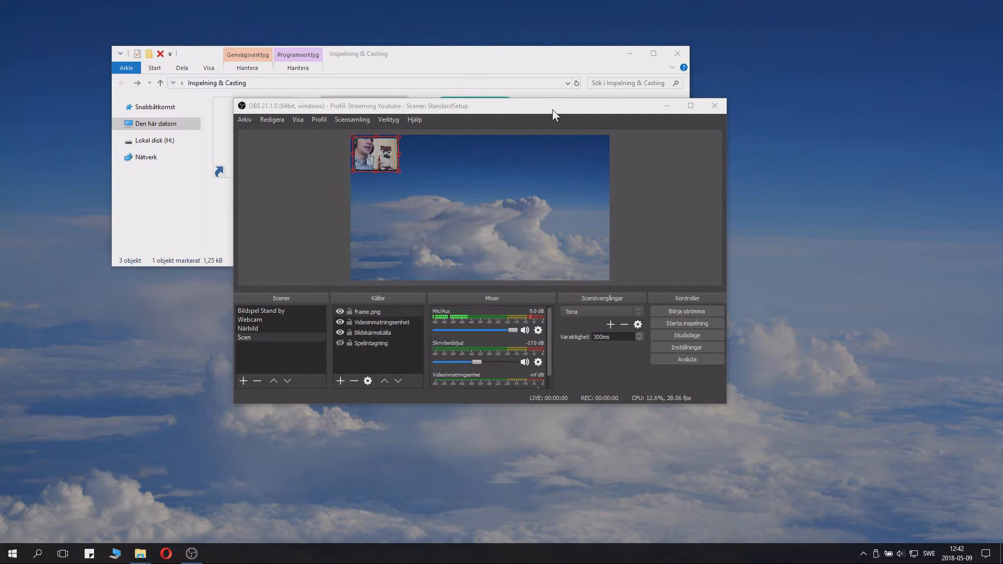
pyautogui.moveTo(554, 114); pyautogui.dragTo(532, 105)
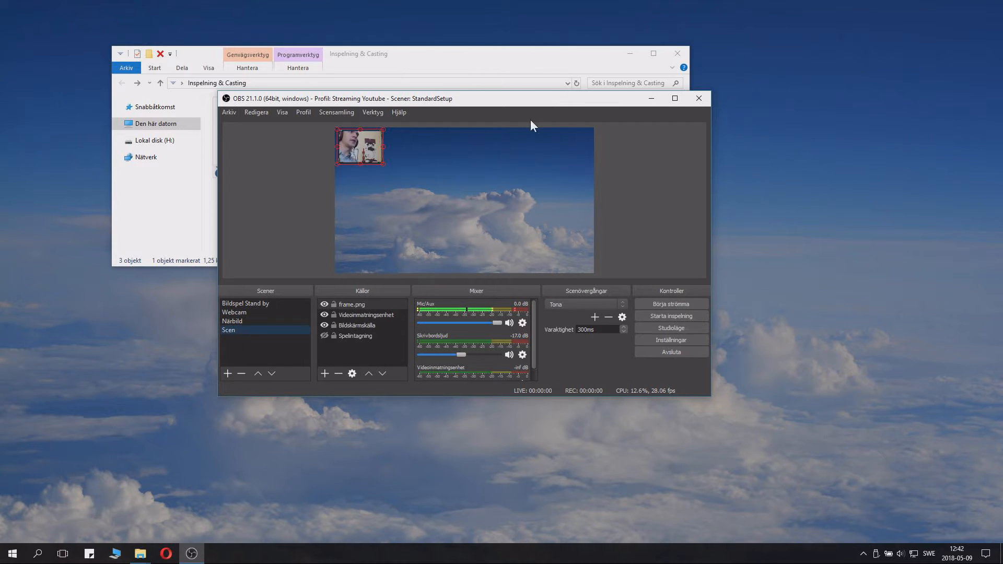